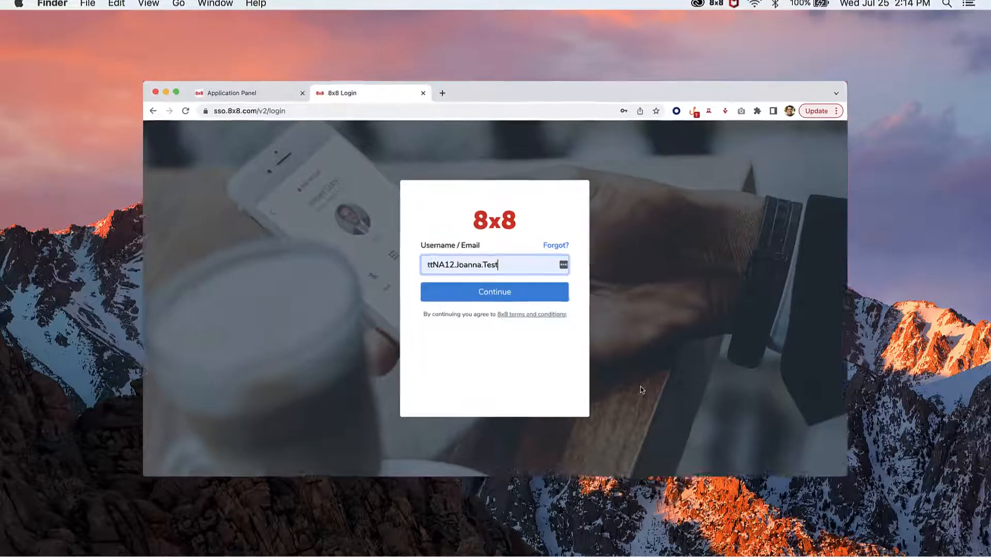
Continue past the login page with the entered username to reach the Cases desktop.
{"action": "left_click", "coordinate": [495, 292]}
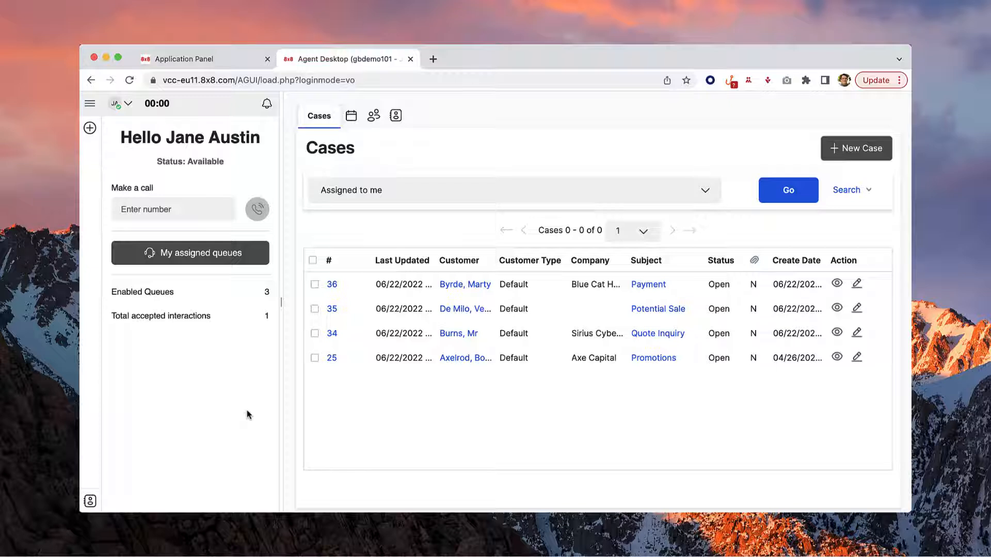
Review the hamburger menu items, then hide the menu so Contacts and the Directory show.
{"action": "left_click", "coordinate": [788, 190]}
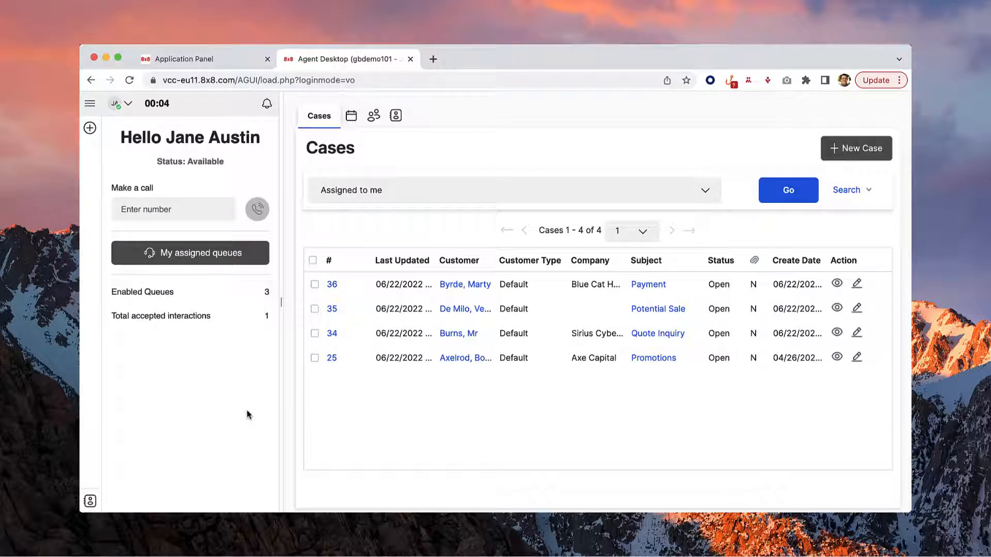
{"action": "left_click", "coordinate": [91, 103]}
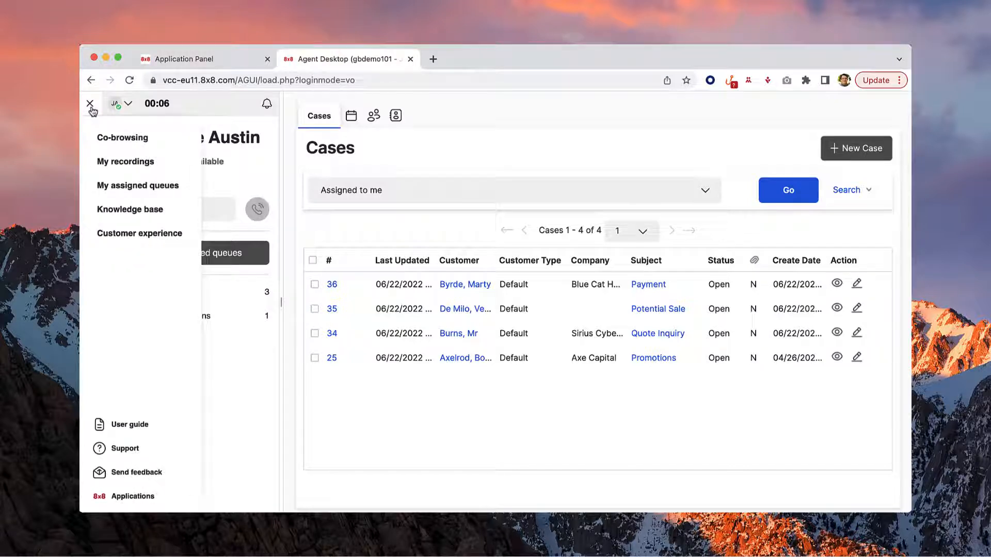
{"action": "mouse_move", "coordinate": [91, 103]}
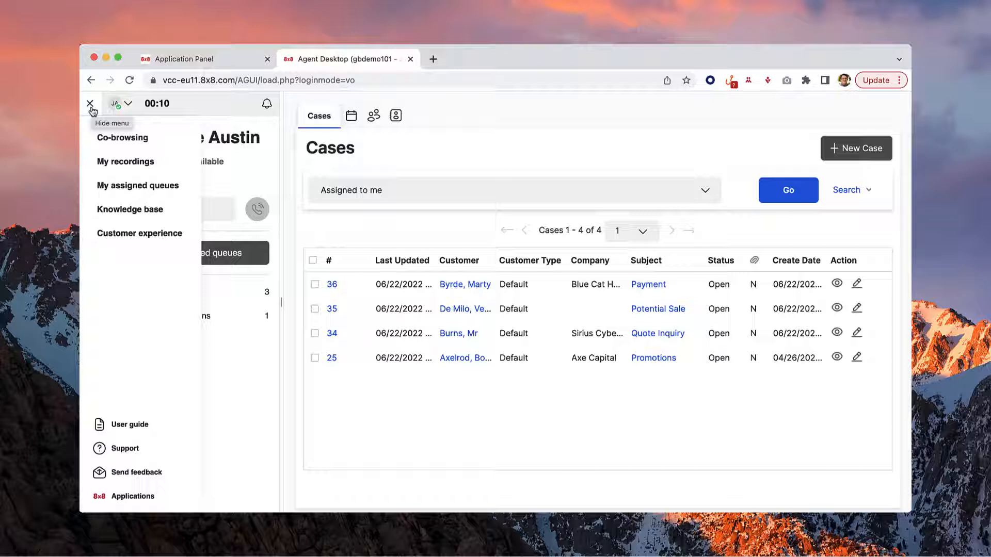
{"action": "left_click", "coordinate": [91, 103]}
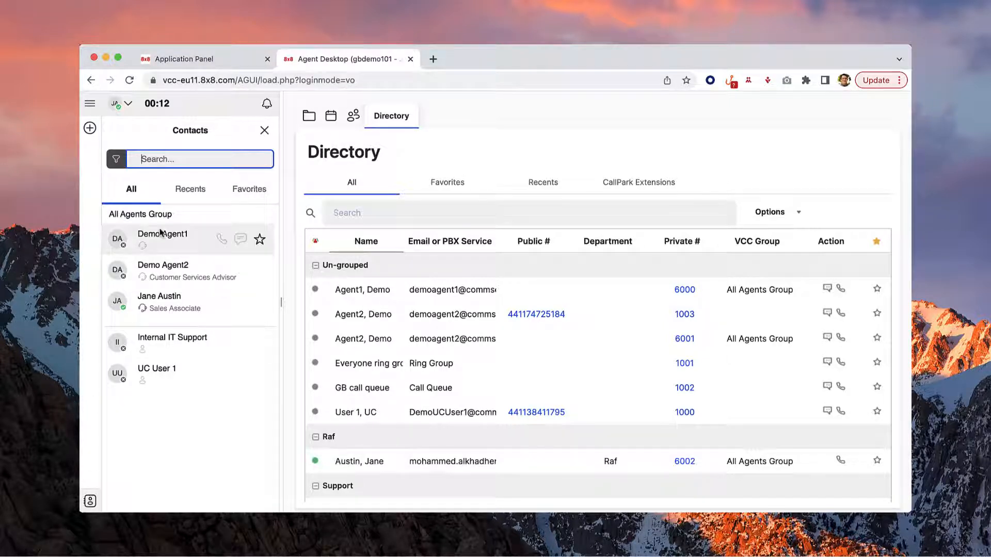
Browse the Recents and Favorites contact lists before closing the panel.
{"action": "left_click", "coordinate": [190, 189]}
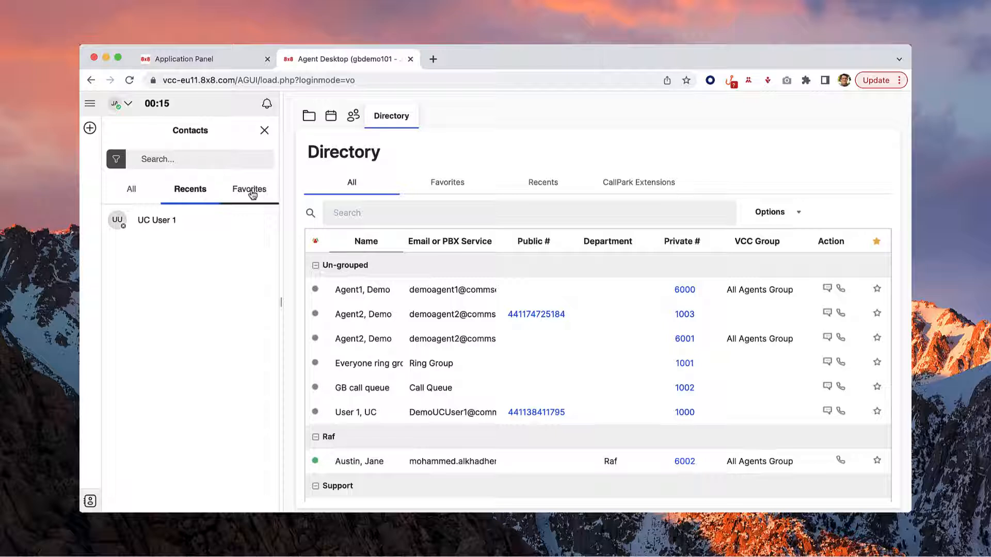
{"action": "left_click", "coordinate": [131, 189]}
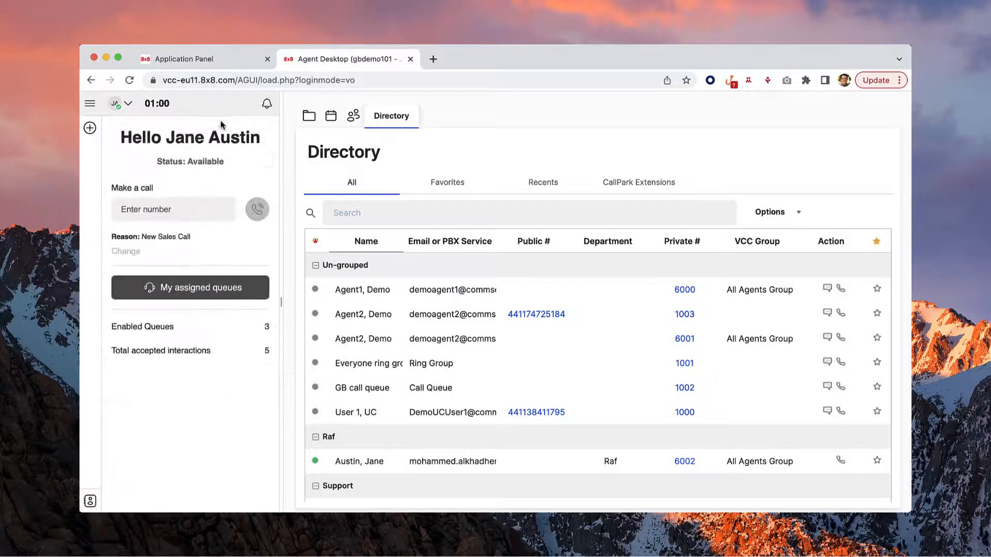
Choose My profile from the status dropdown to view connectivity and general information.
{"action": "left_click", "coordinate": [120, 103]}
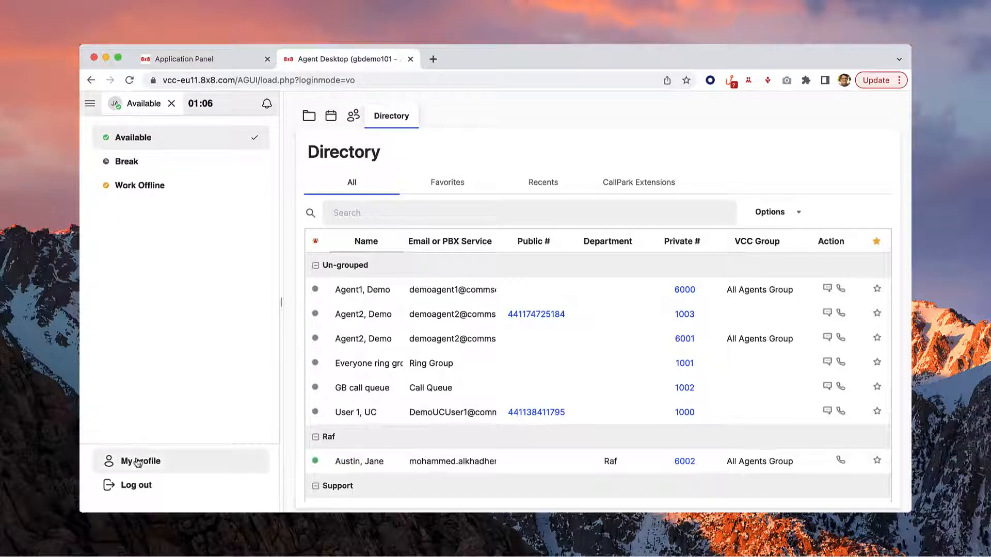
{"action": "left_click", "coordinate": [139, 461]}
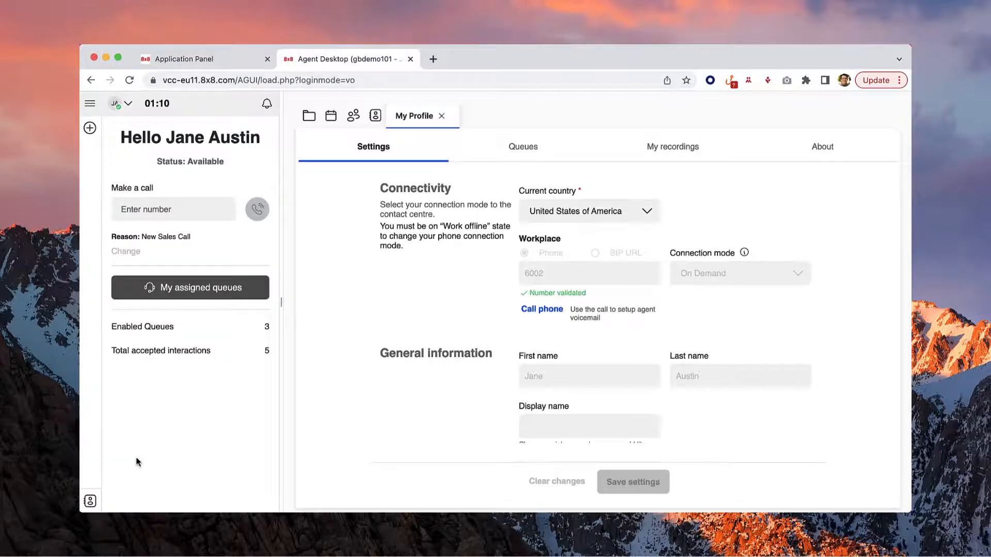
Broadcast the message 'Party in the breakroom at 4pm' from the bell feed.
{"action": "left_click", "coordinate": [353, 116]}
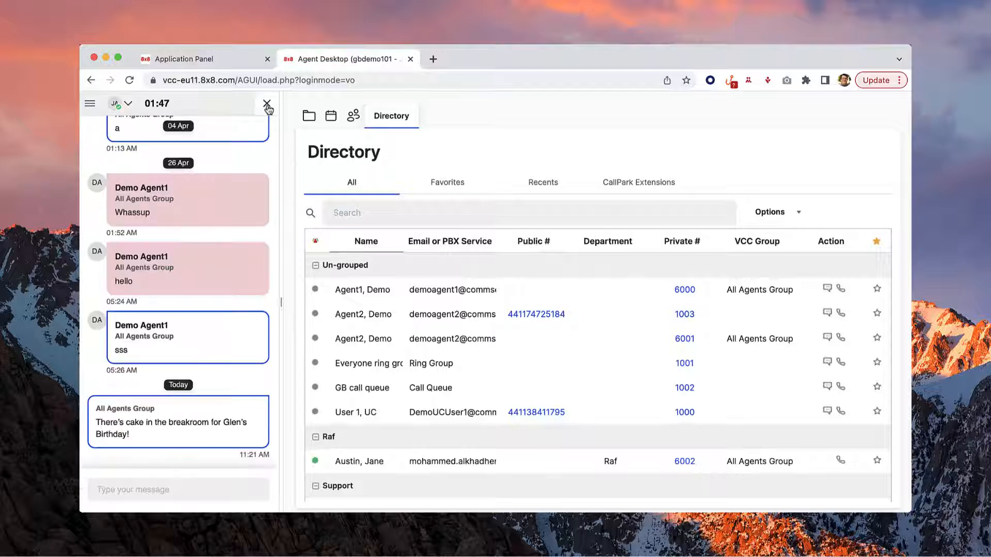
{"action": "mouse_move", "coordinate": [267, 104]}
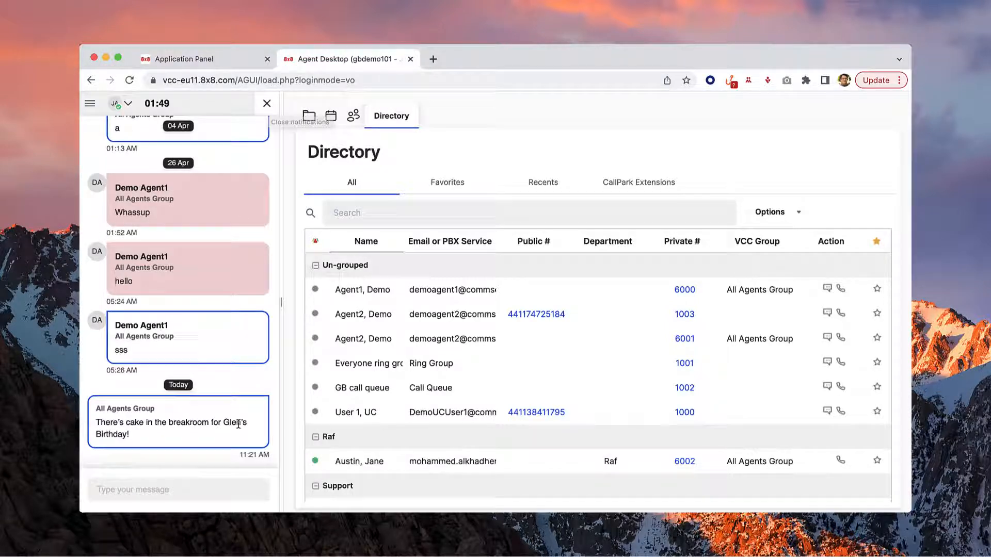
{"action": "type", "text": "Party in the breakroom at 4pm!"}
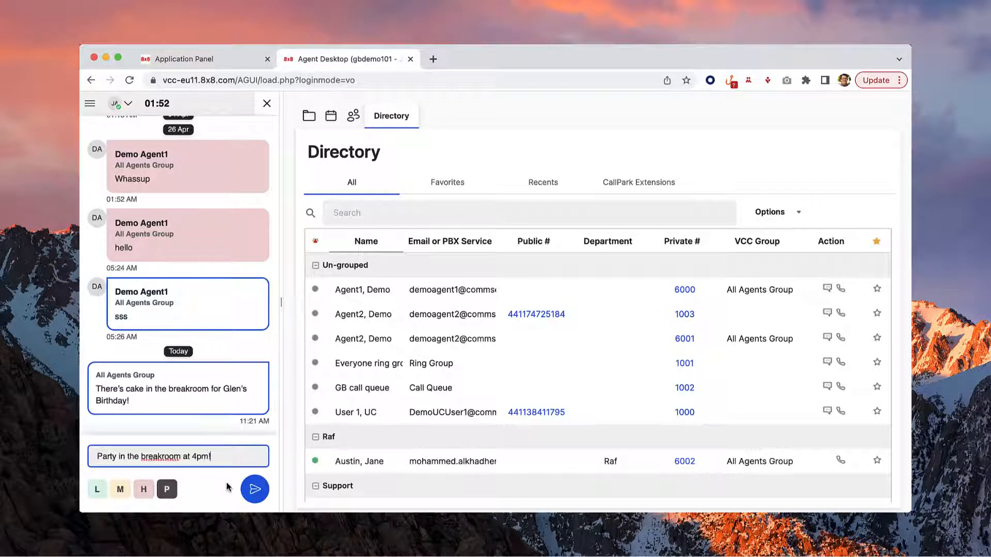
{"action": "left_click", "coordinate": [254, 488]}
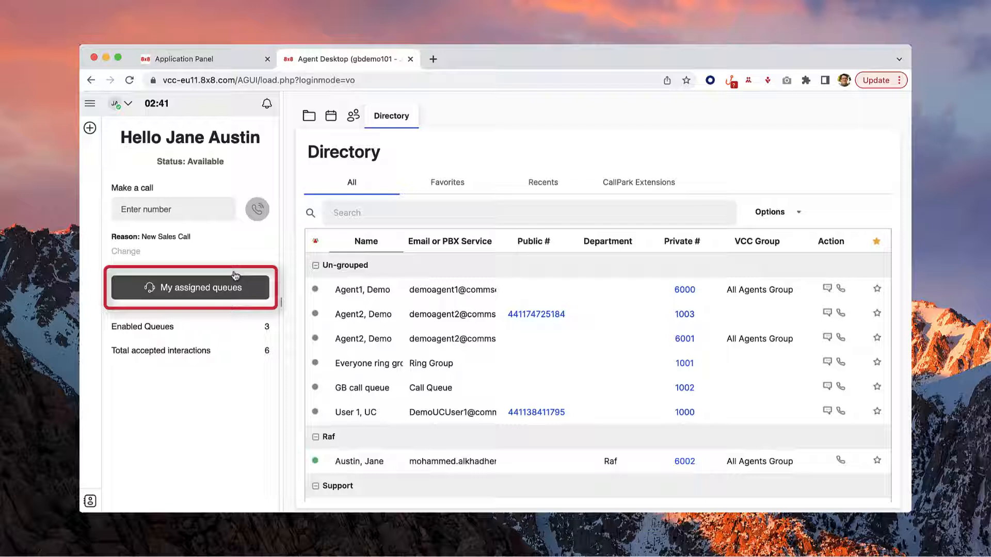
Show the three assigned queues: inbound phone, chat and email.
{"action": "left_click", "coordinate": [190, 287]}
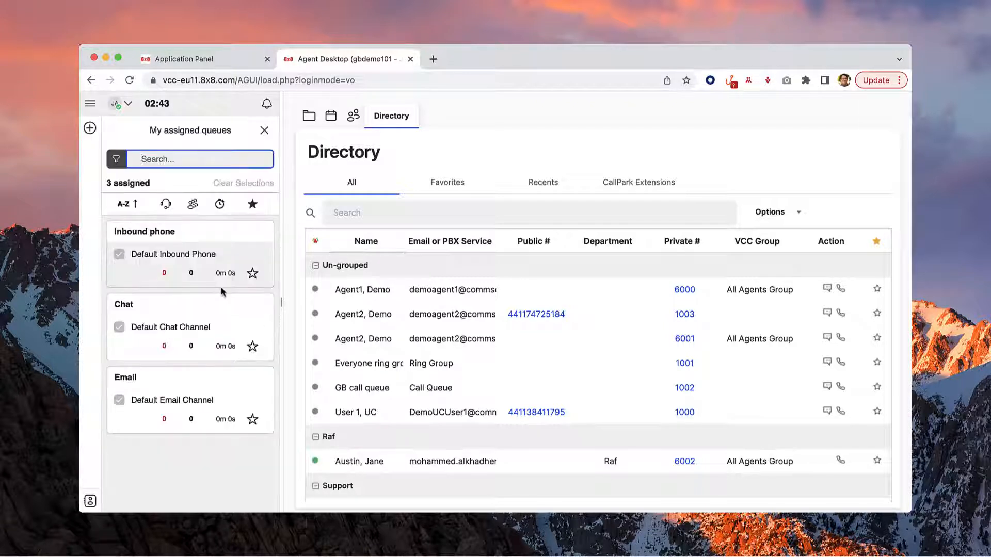